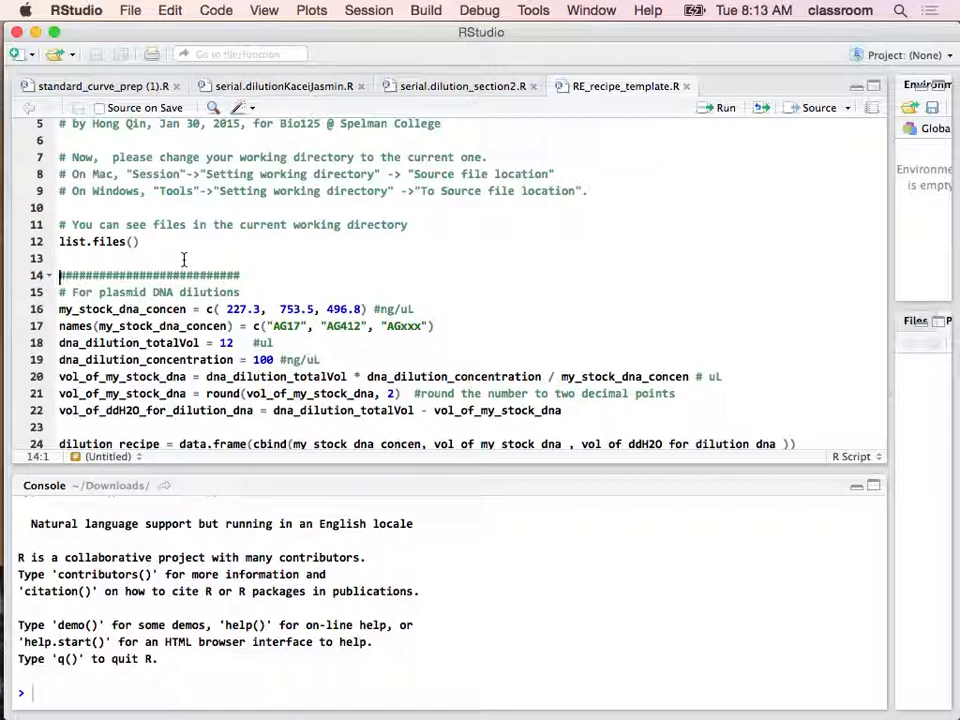
Step: Run the my_stock_dna_concen and sample-name lines, including placeholder sample AGxxx
left_click(150, 291)
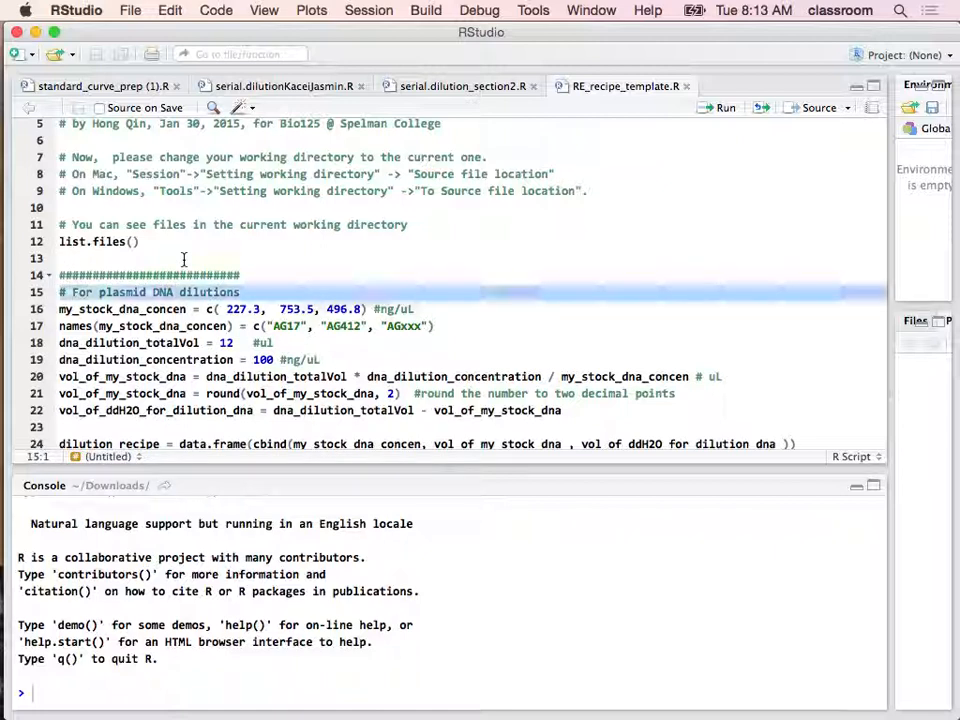
left_click(130, 308)
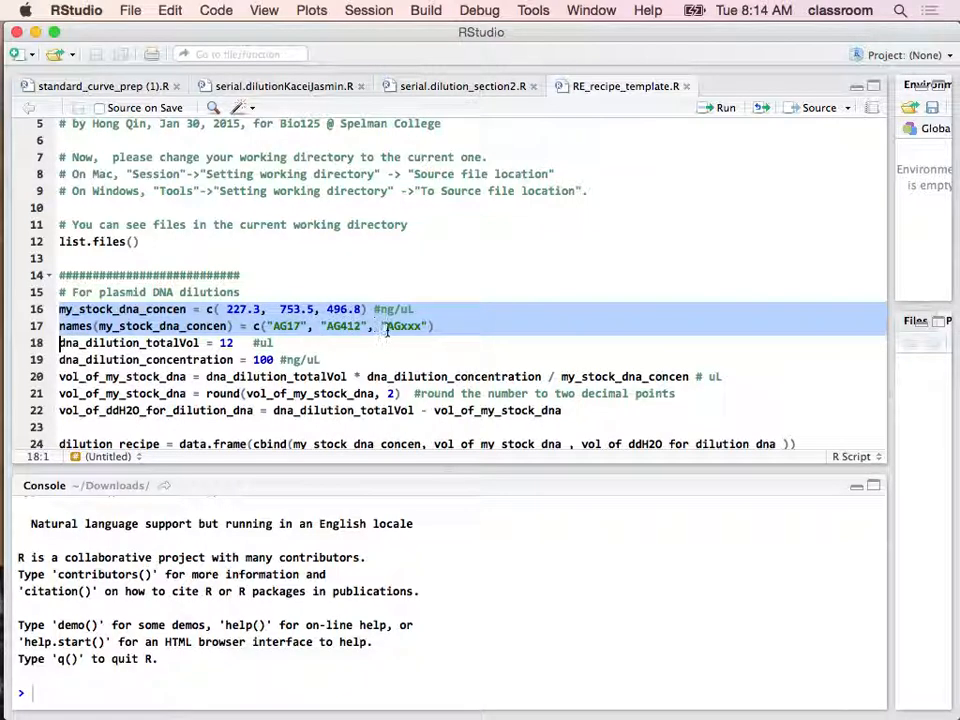
left_click(410, 326)
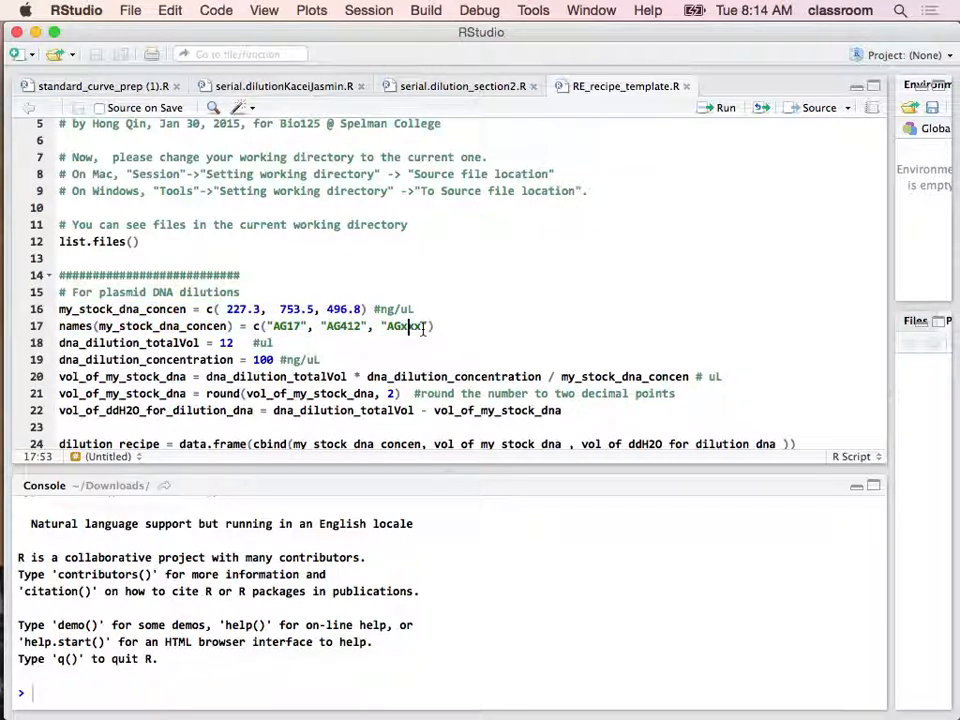
double_click(404, 326)
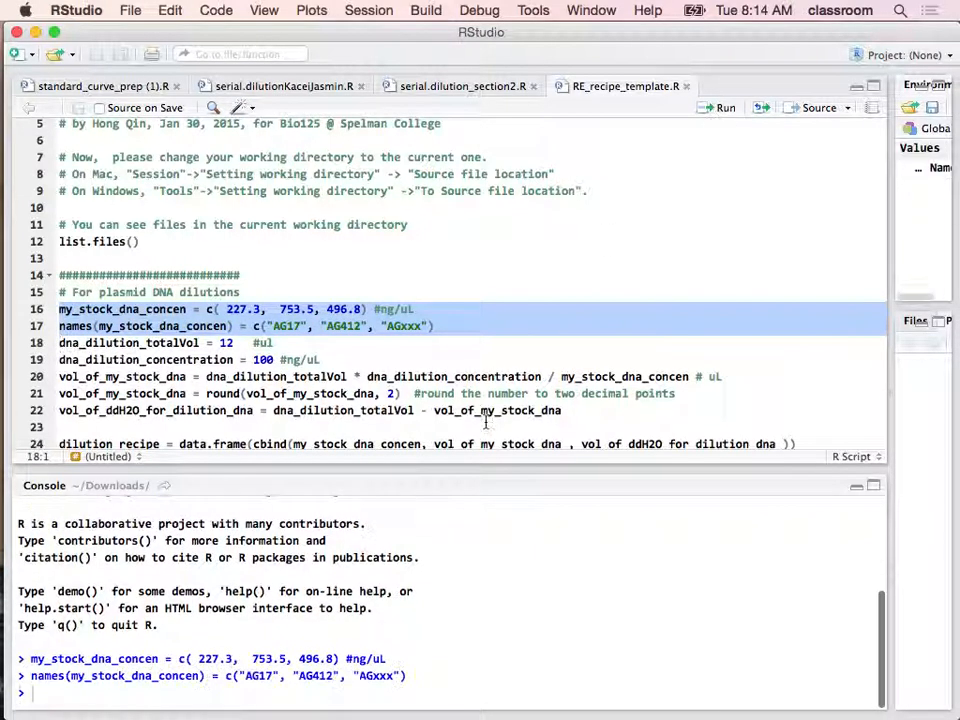
left_click(193, 308)
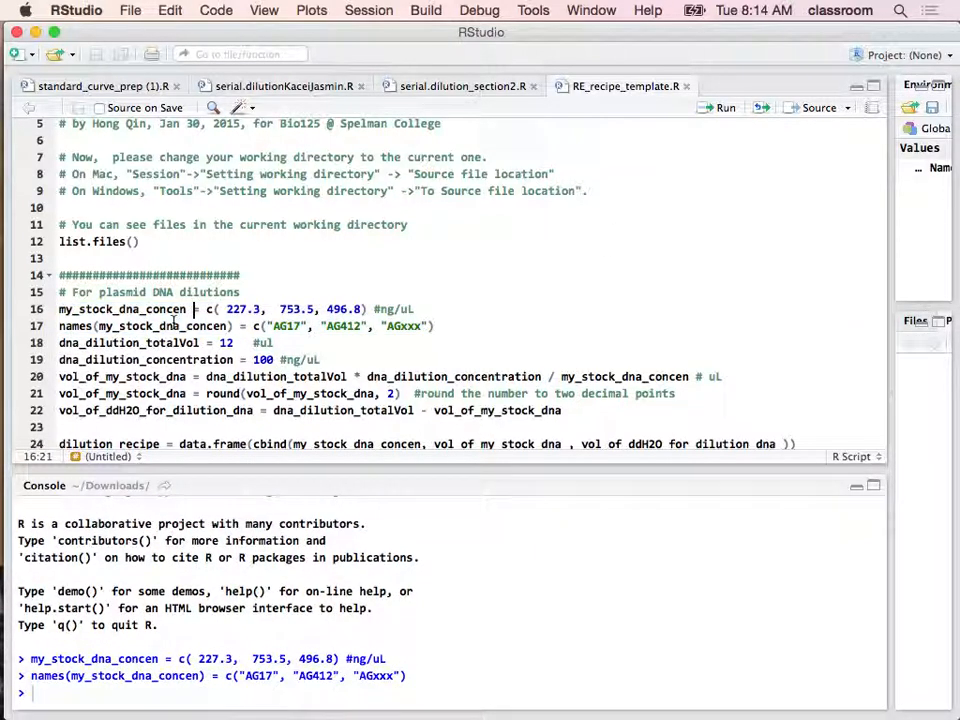
double_click(123, 309)
type("#C1 V1")
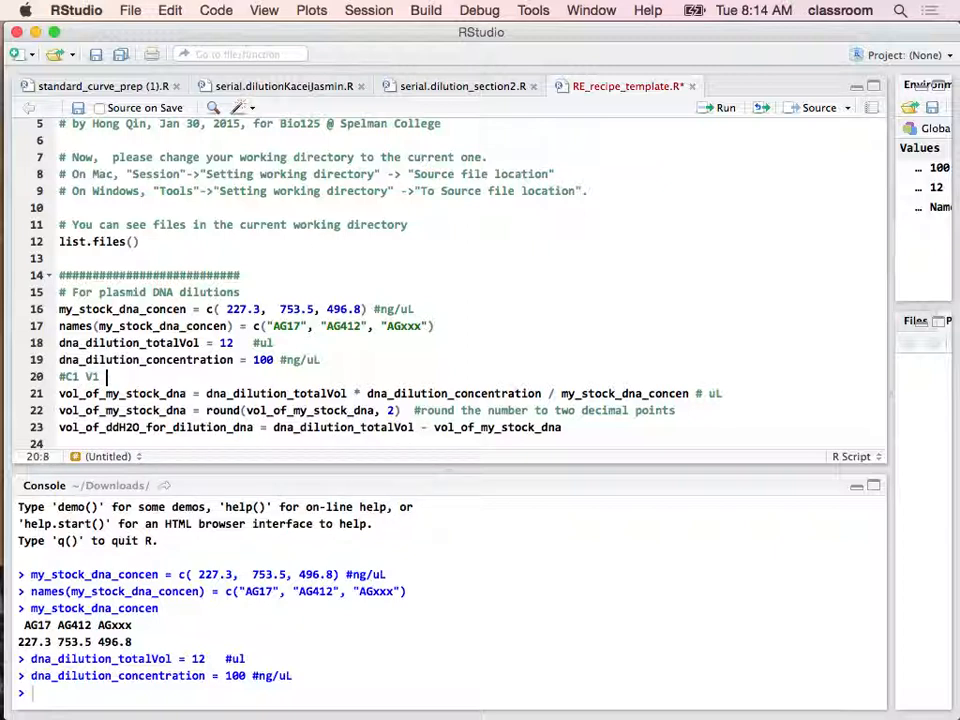
Step: Add comments '#C1 V1 = C2 V2', '# C1', '#V2' and '#C2' beside the dilution variables
type("= C2 V2")
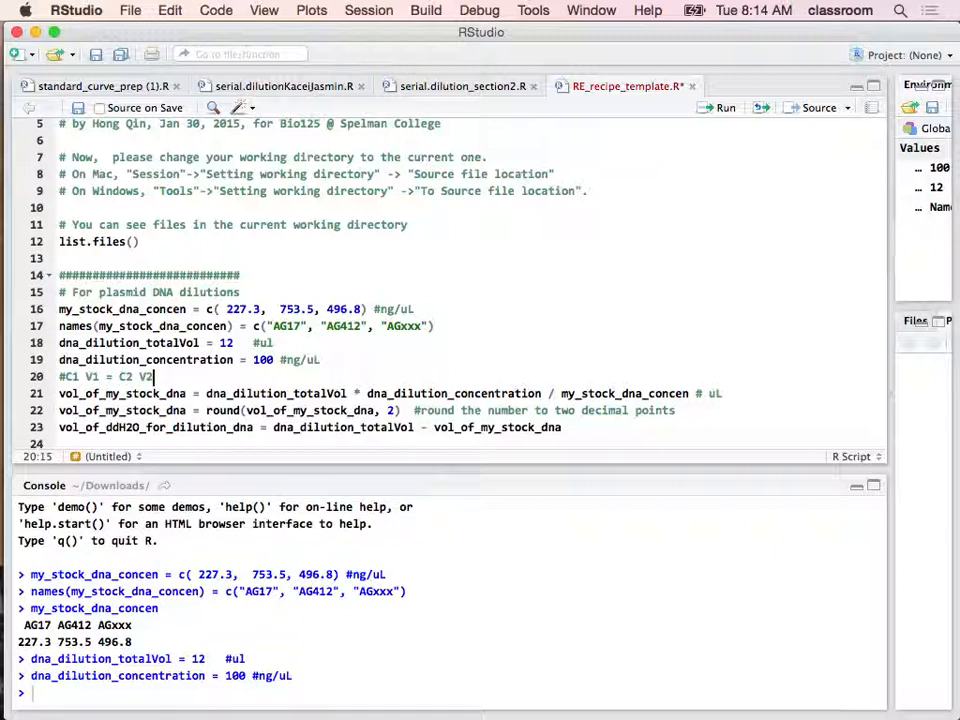
type(", C2=")
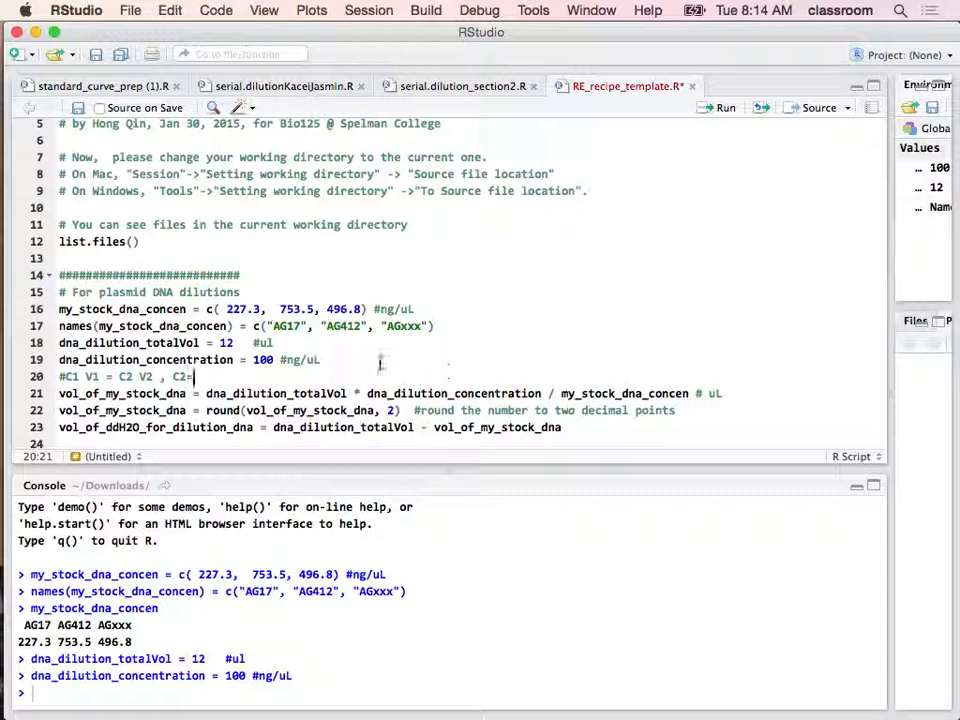
type("#C2")
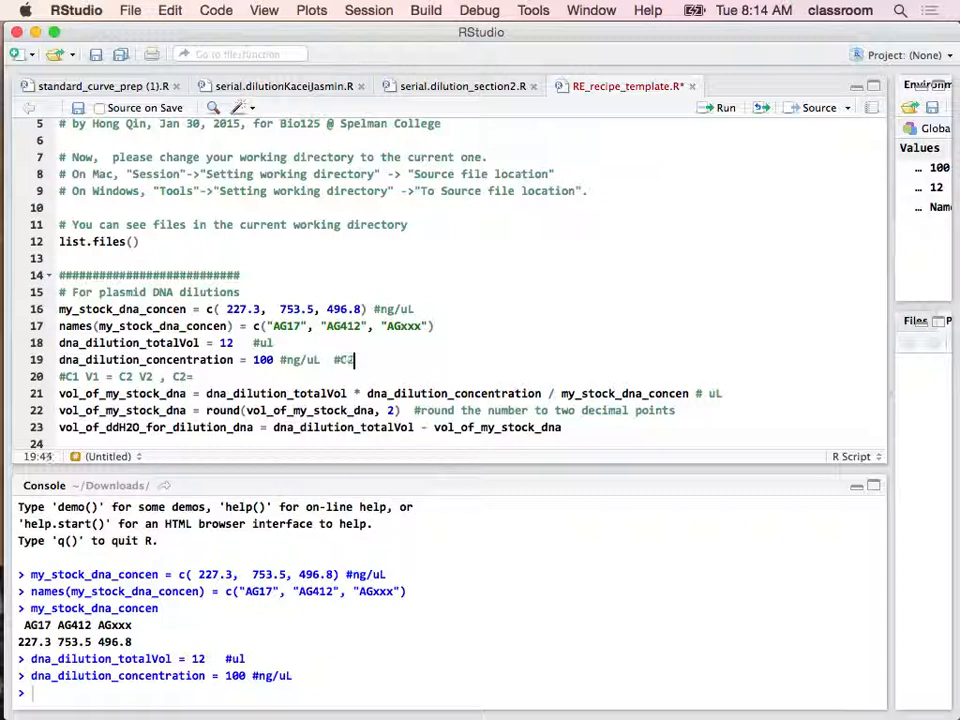
type("#V2")
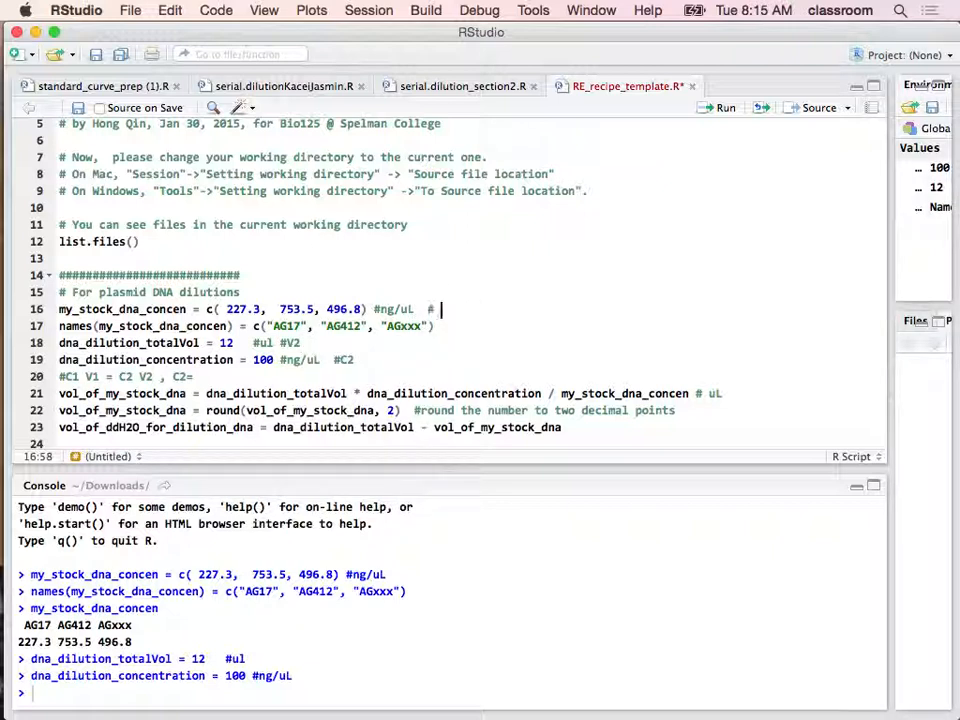
type("C1")
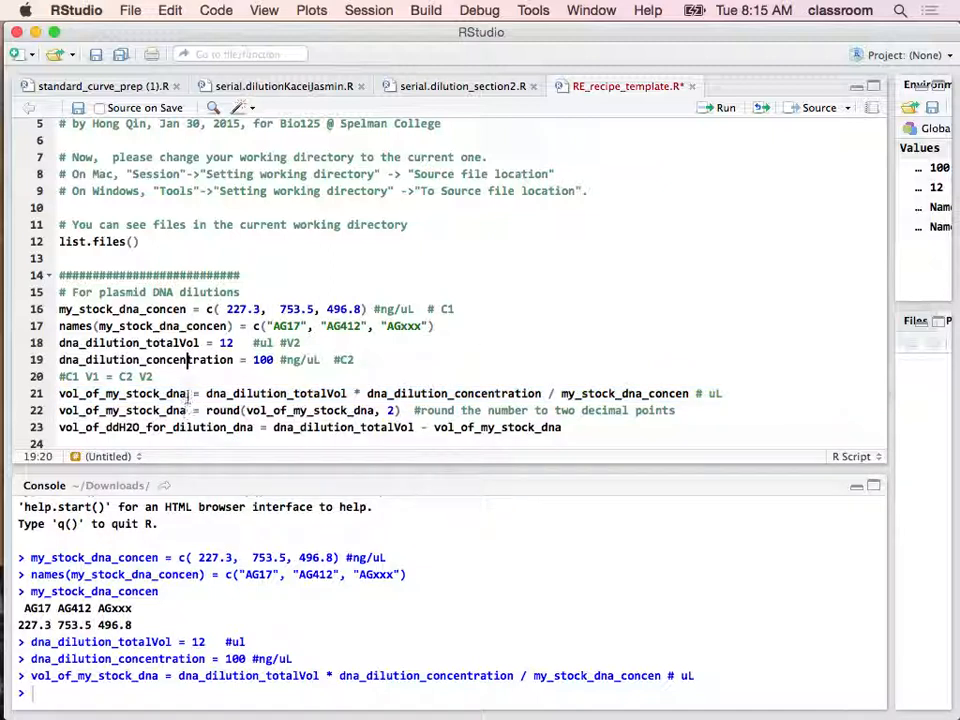
Step: Run the vol_of_my_stock_dna calculation and round the stock volumes to two decimals
double_click(121, 393)
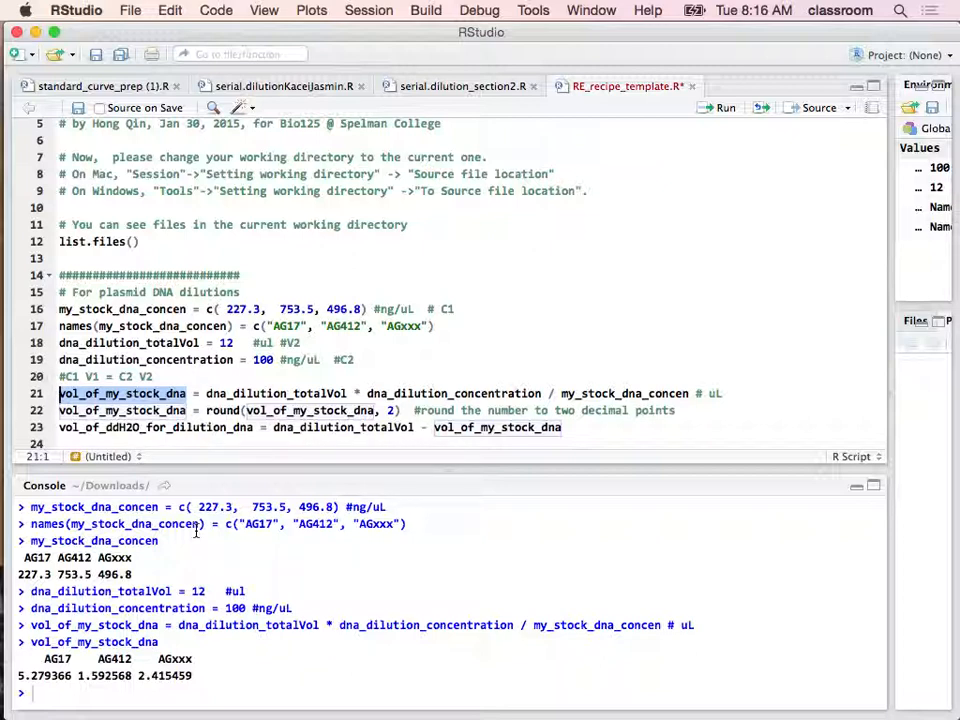
left_click(725, 107)
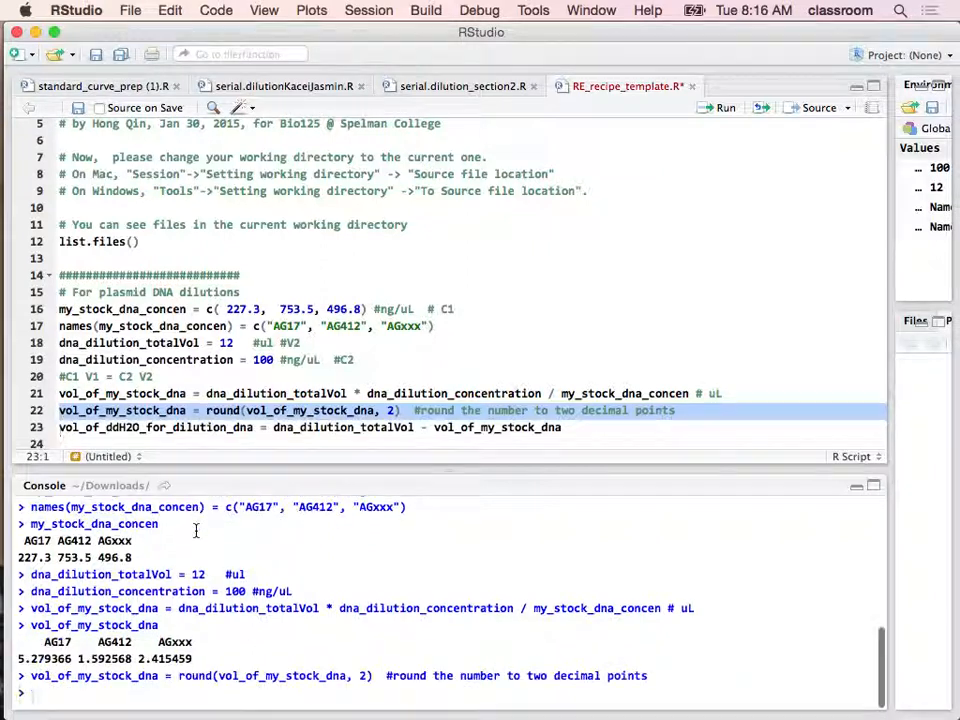
left_click(191, 427)
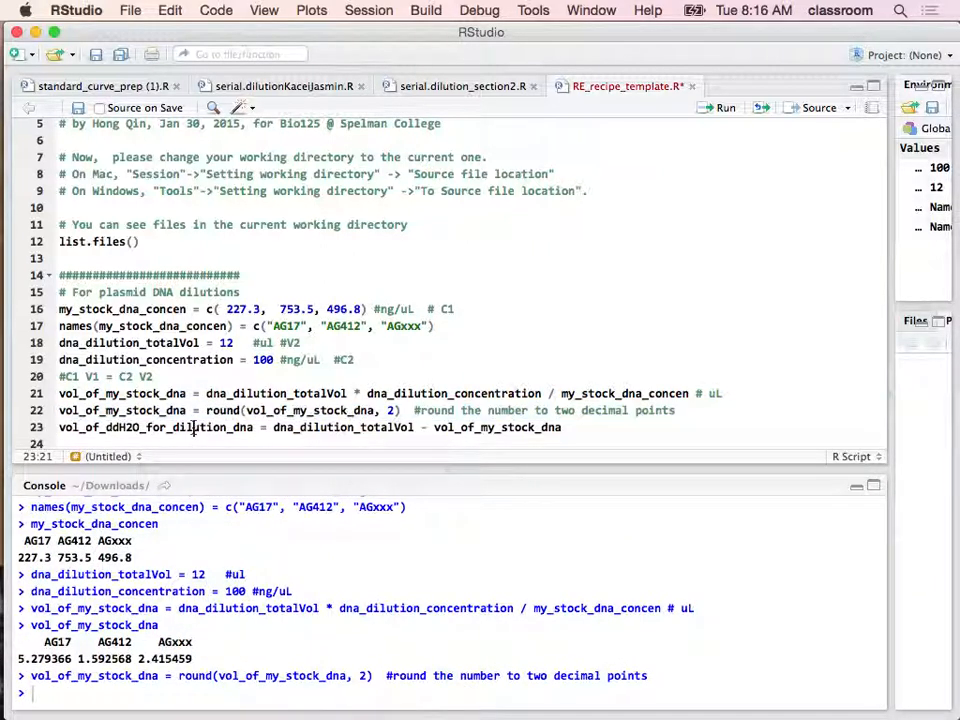
double_click(120, 410)
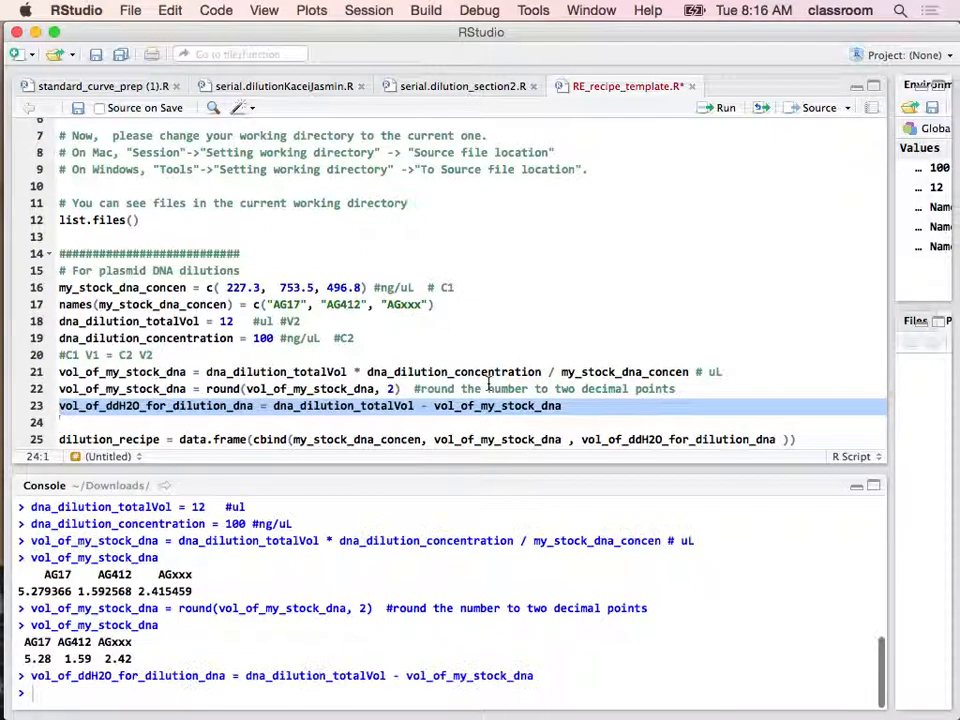
Step: Scroll the script down to the dilution_recipe data-frame and transpose lines
scroll("down", 3)
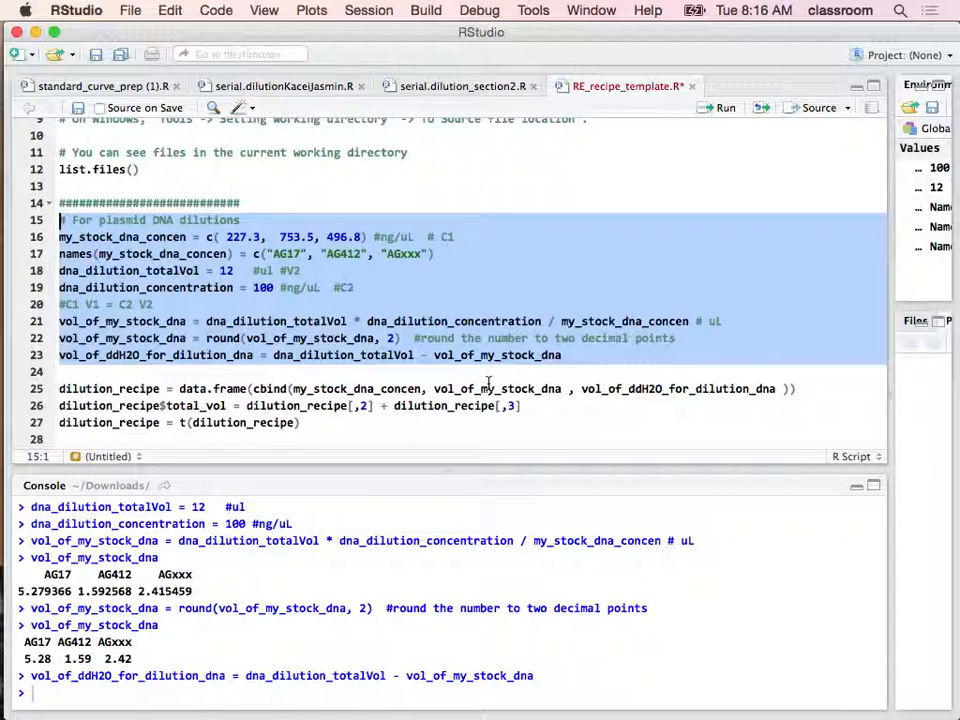
Step: Run dilution lines 15–23 to compute stock and ddH2O volumes for AG17, AG412, AGxxx
left_click(59, 270)
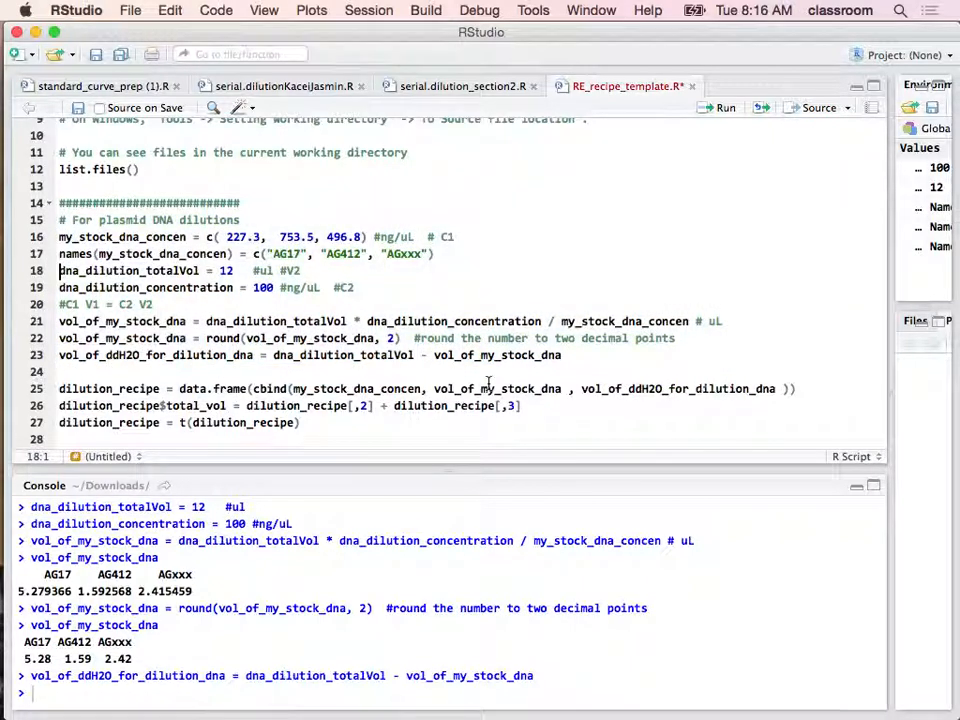
left_click(62, 388)
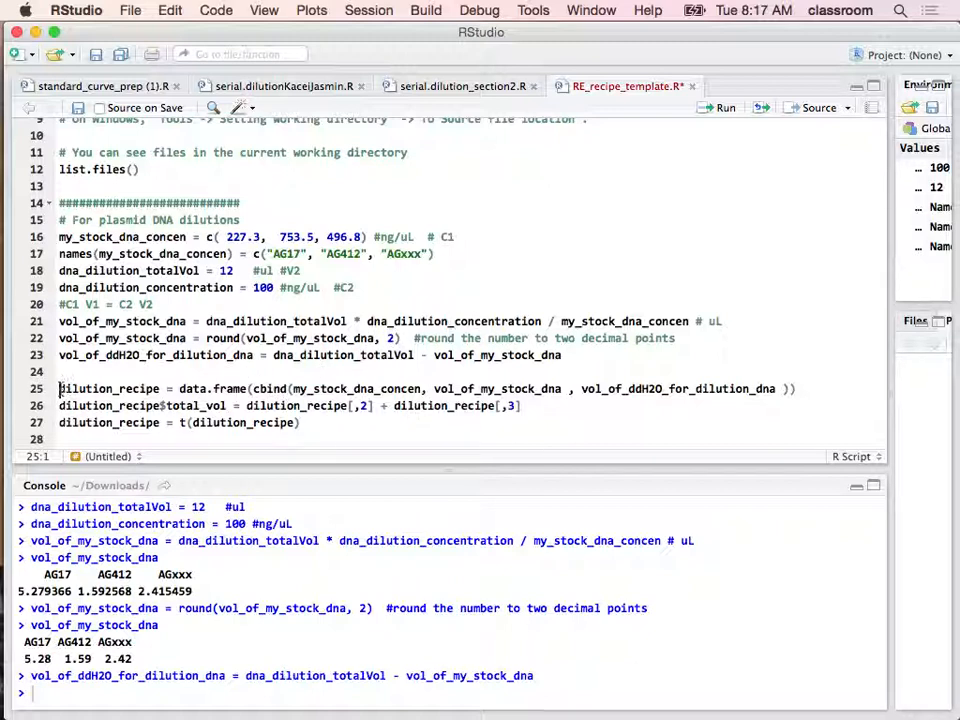
Step: Build dilution_recipe, add the total_vol column, and print its 12 µL totals
left_click(794, 388)
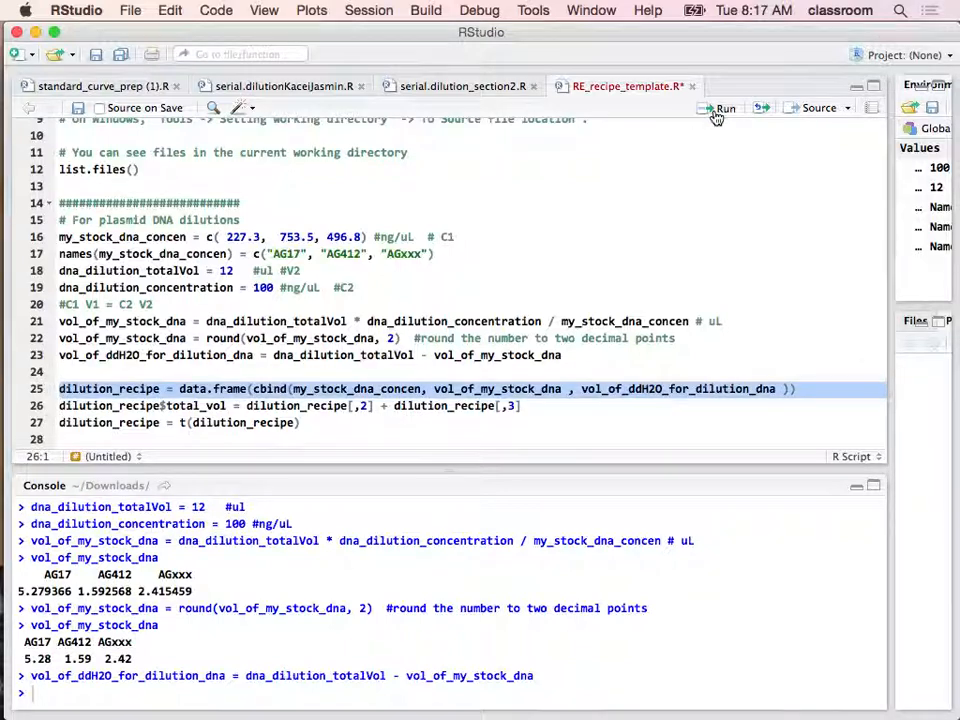
left_click(720, 107)
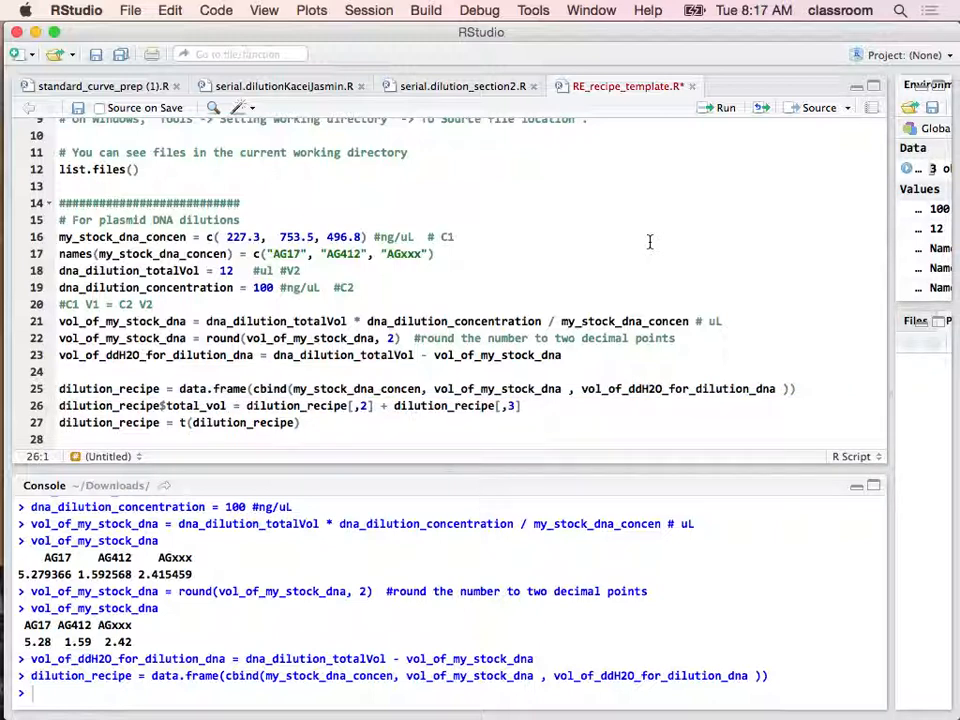
left_click(290, 405)
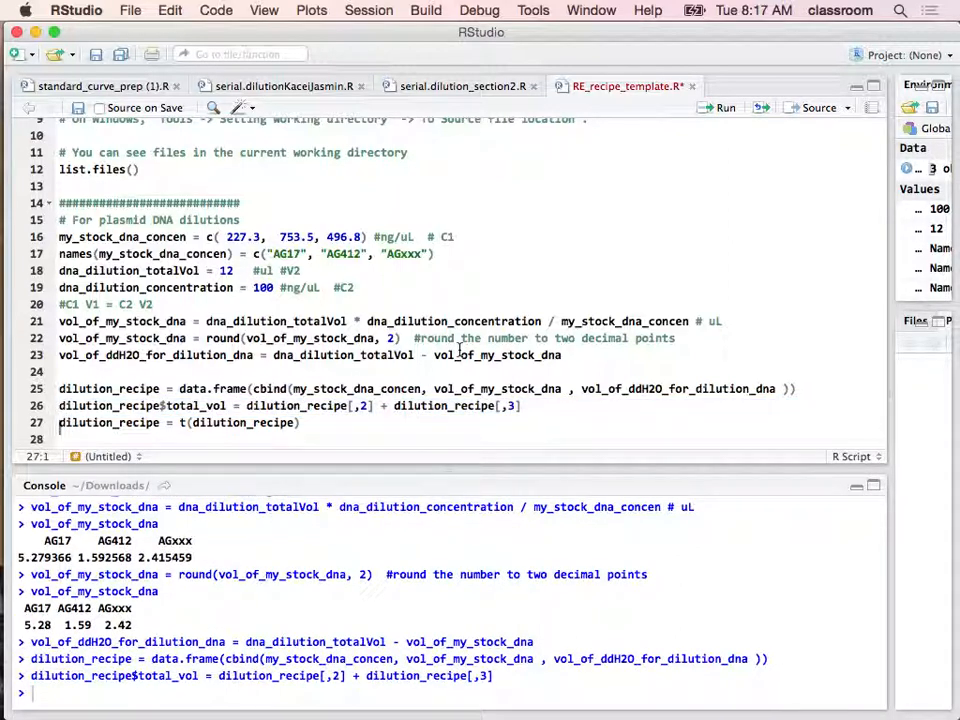
double_click(90, 406)
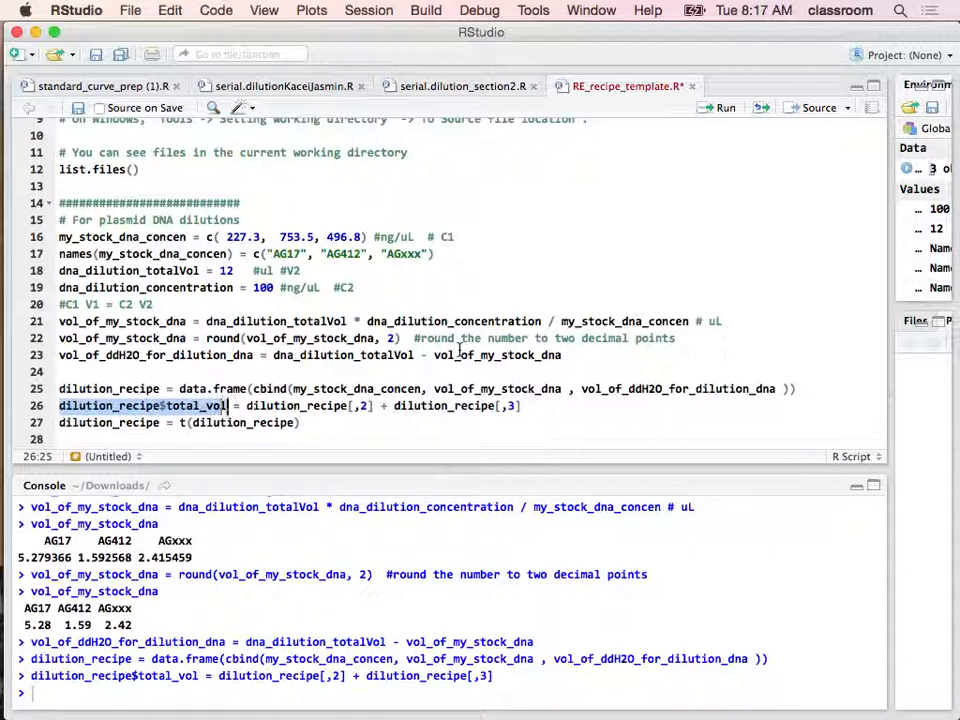
key("Return")
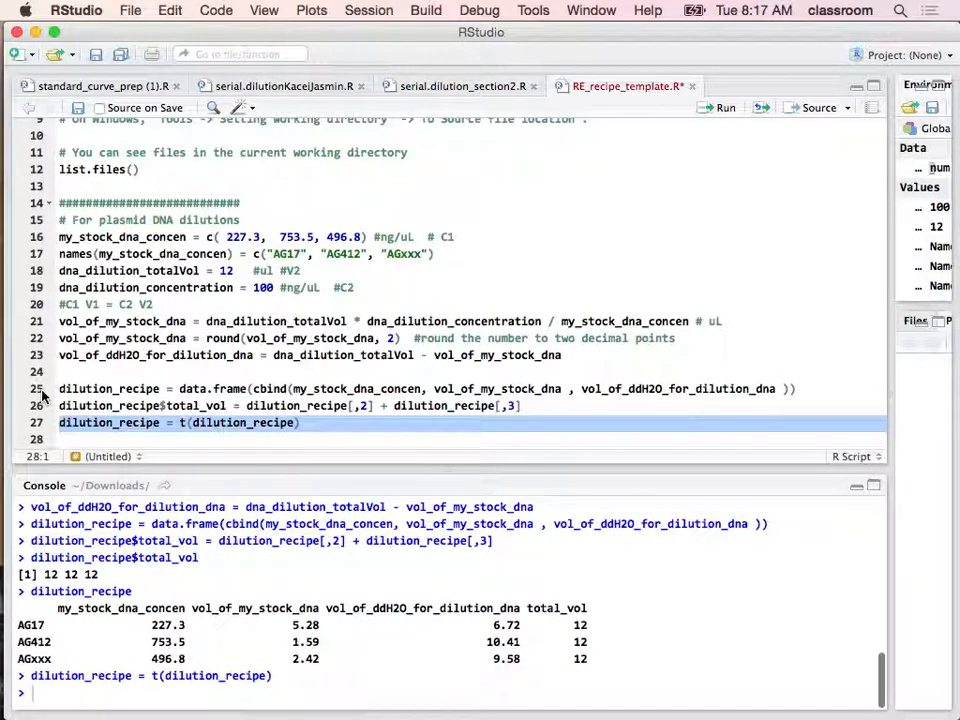
Step: Print the transposed dilution_recipe with AG17, AG412 and AGxxx as columns
left_click(115, 422)
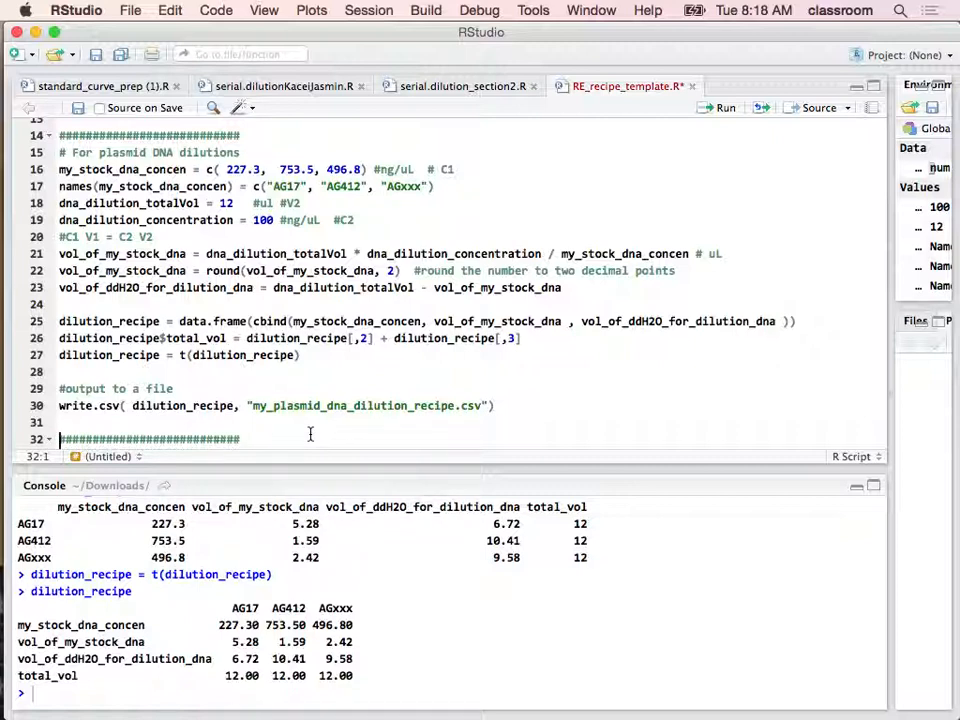
Step: Export the recipe to my_plasmid_dna_dilution_recipe.csv and view it in Finder's Downloads
left_click(60, 405)
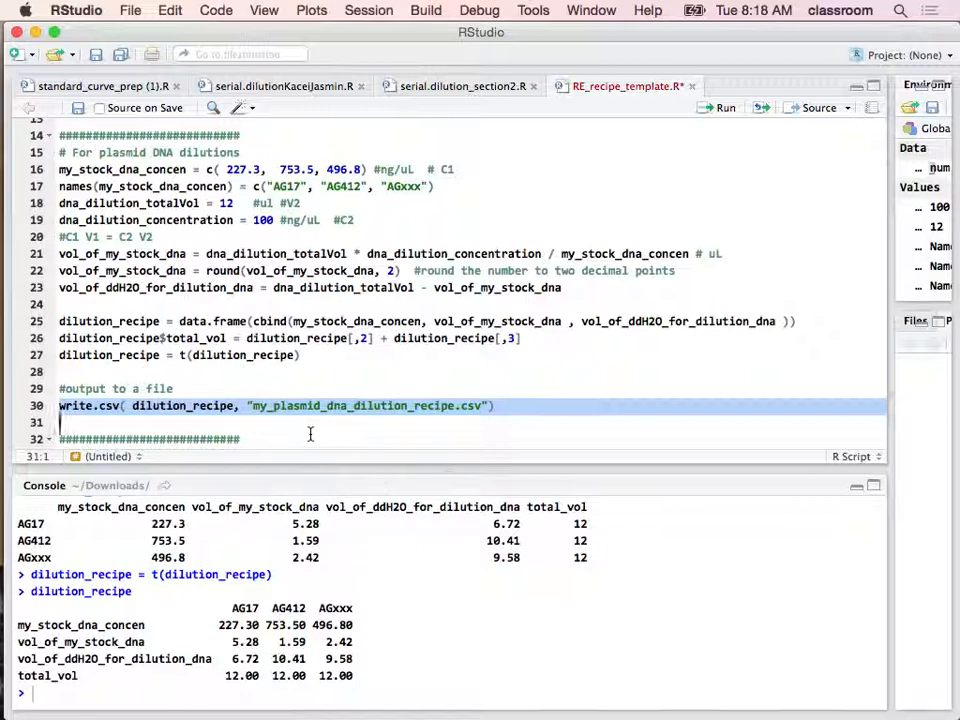
left_click(170, 388)
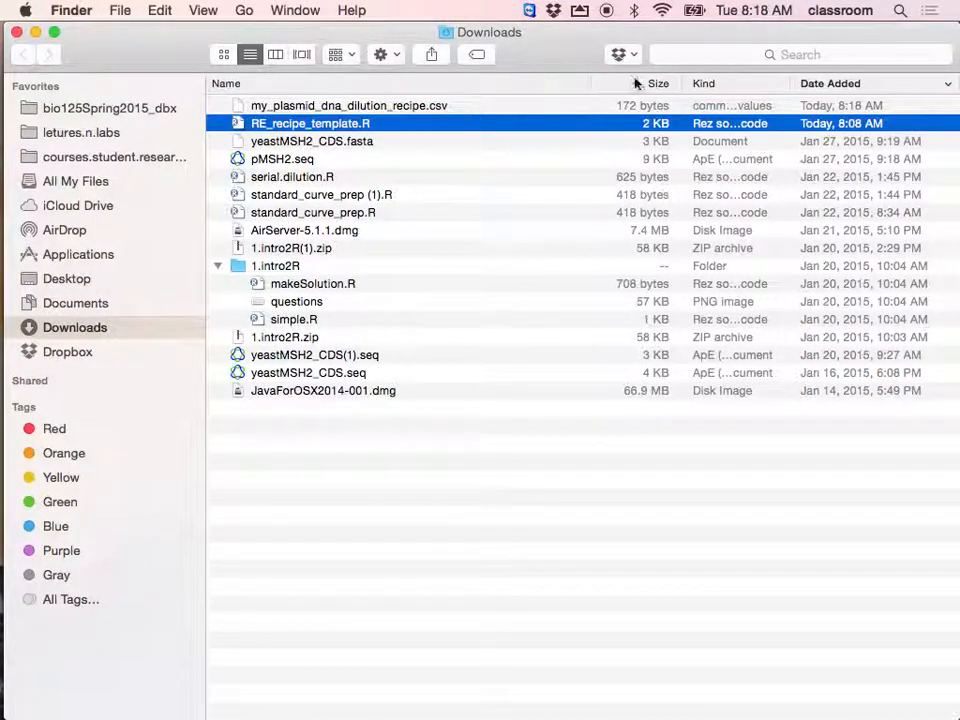
Step: Open my_plasmid_dna_dilution_recipe.csv from the Downloads folder in Excel
left_click(658, 83)
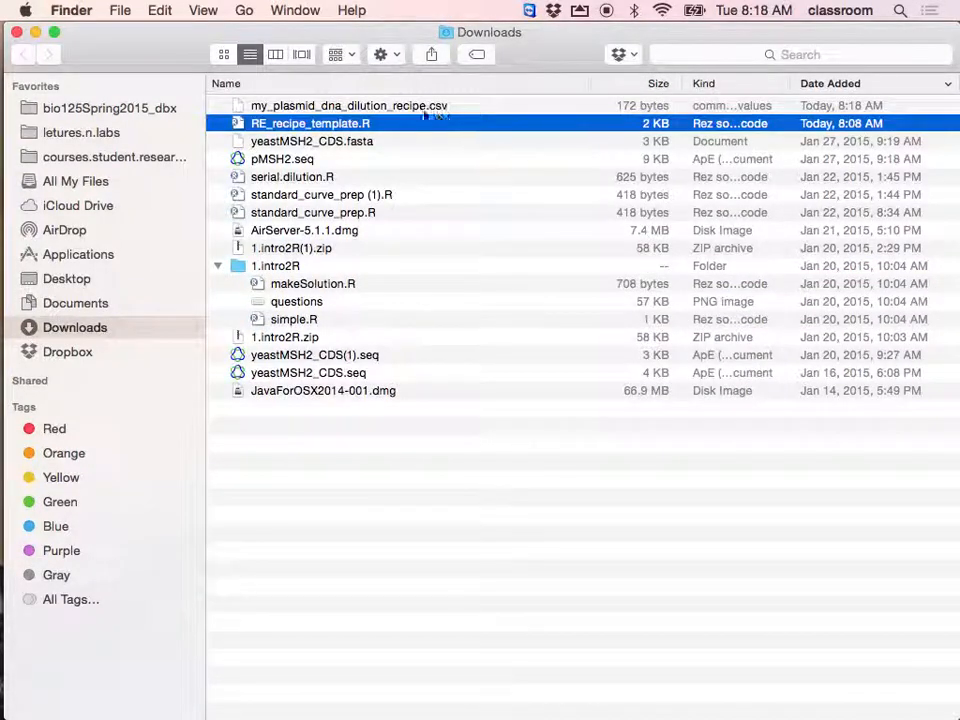
left_click(349, 105)
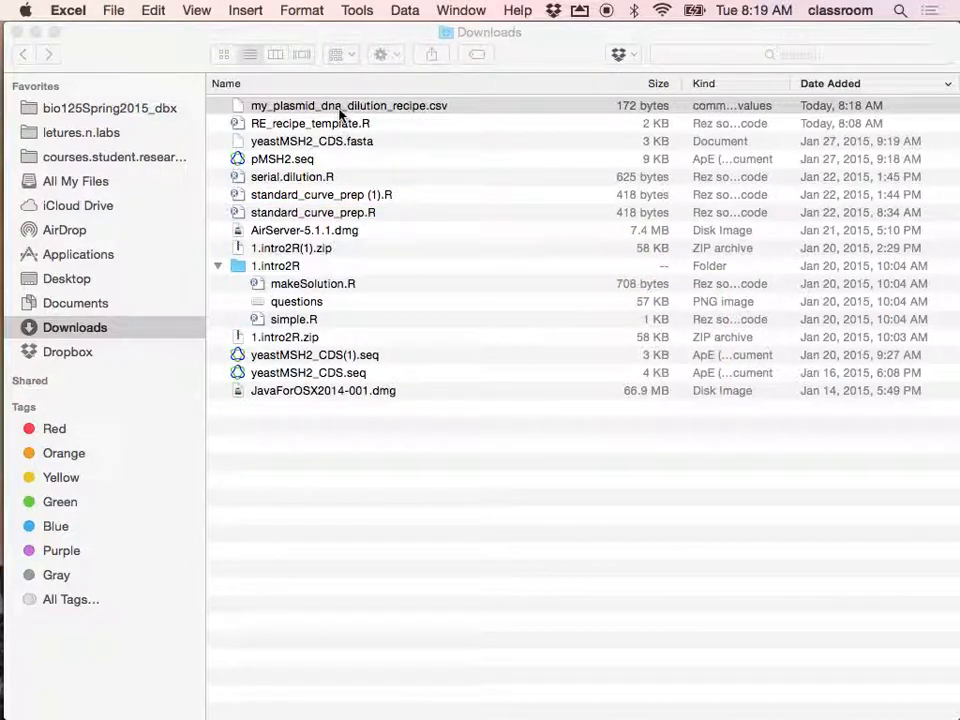
Step: Autofit column A so the dilution recipe's row labels display in full
double_click(349, 105)
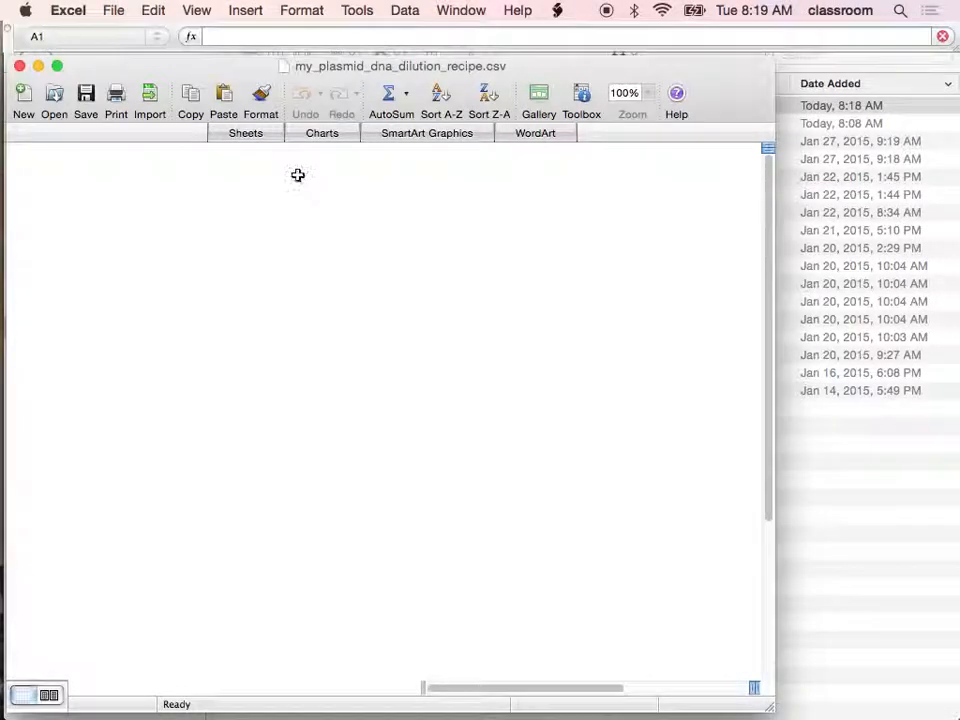
mouse_move(298, 220)
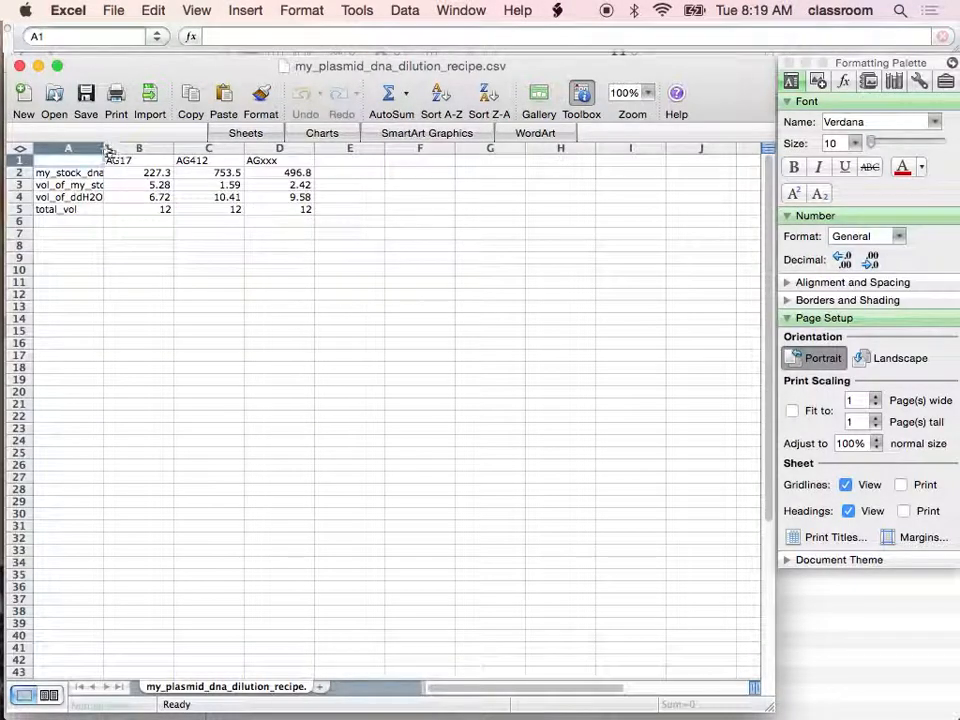
left_click(67, 148)
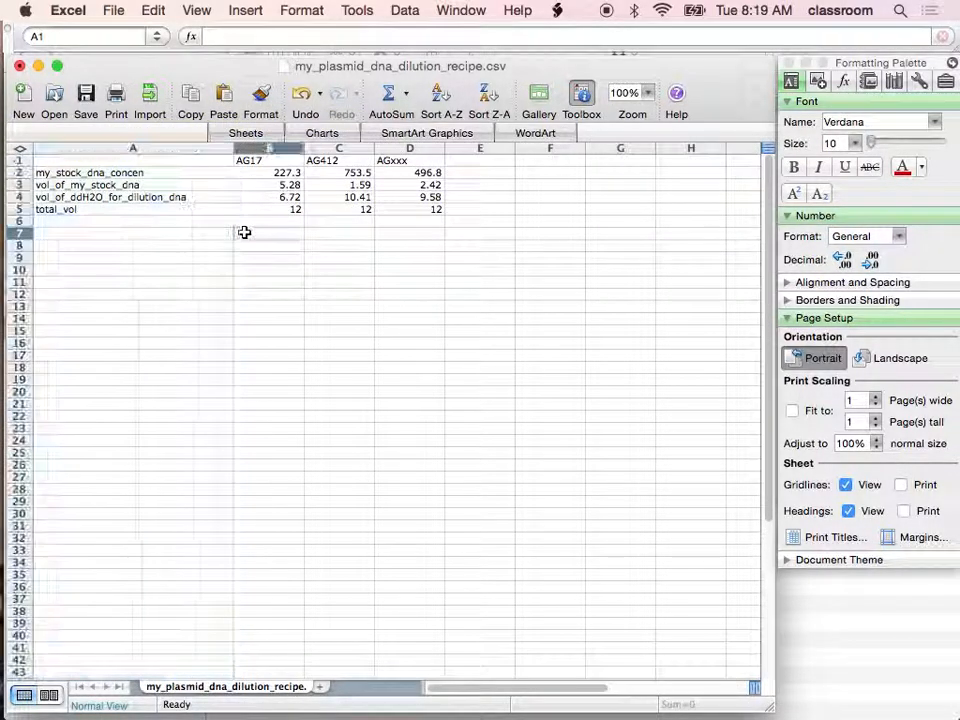
left_click(269, 233)
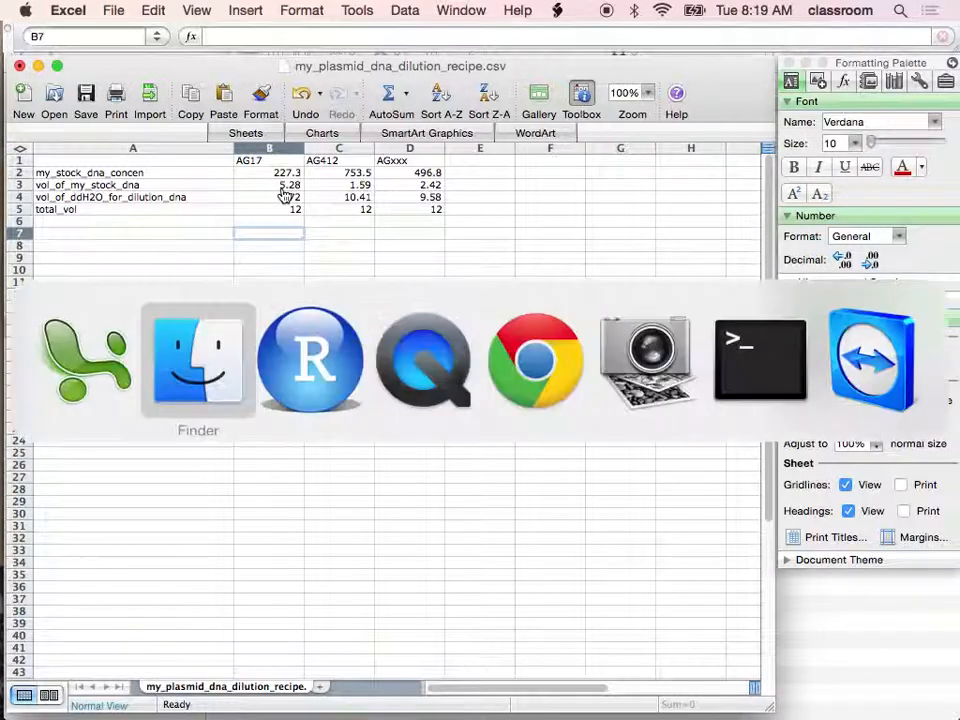
Step: Set a 20 µL digestion volume named AG17, AG412 and AGxxx, and print it
left_click(311, 360)
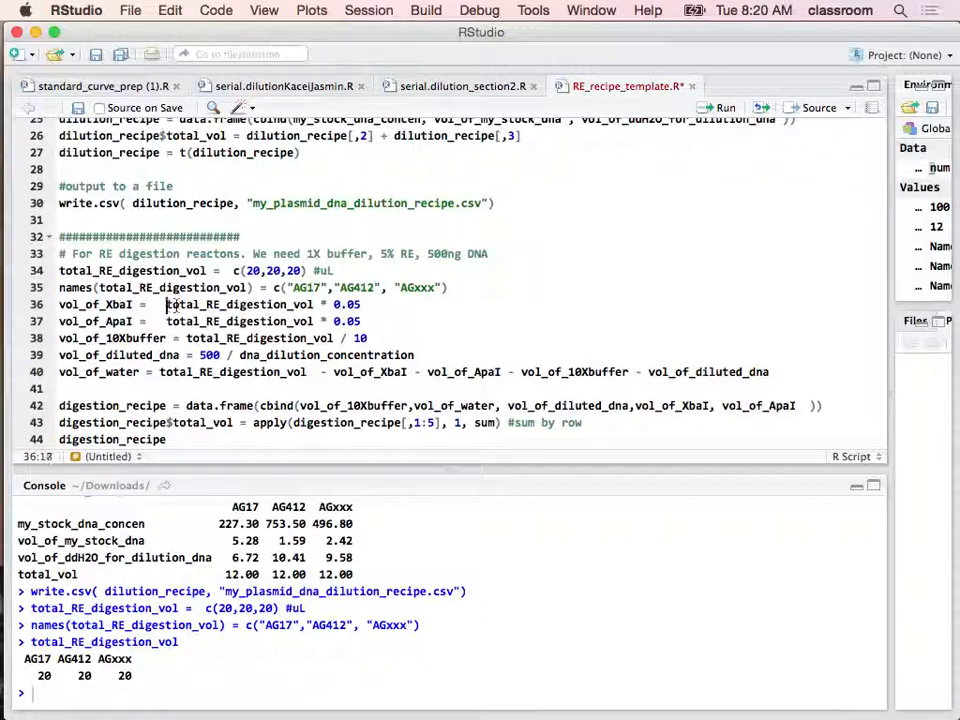
Step: Compute the XbaI, ApaI, 10X buffer and 500 ng diluted DNA volumes from lines 36–39
double_click(238, 304)
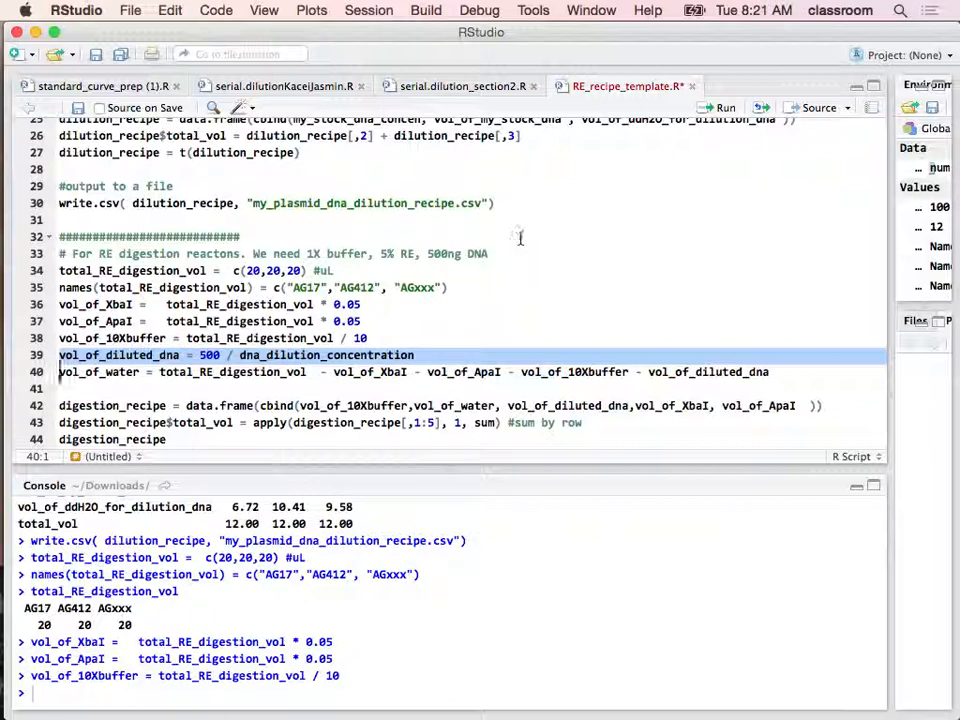
double_click(453, 253)
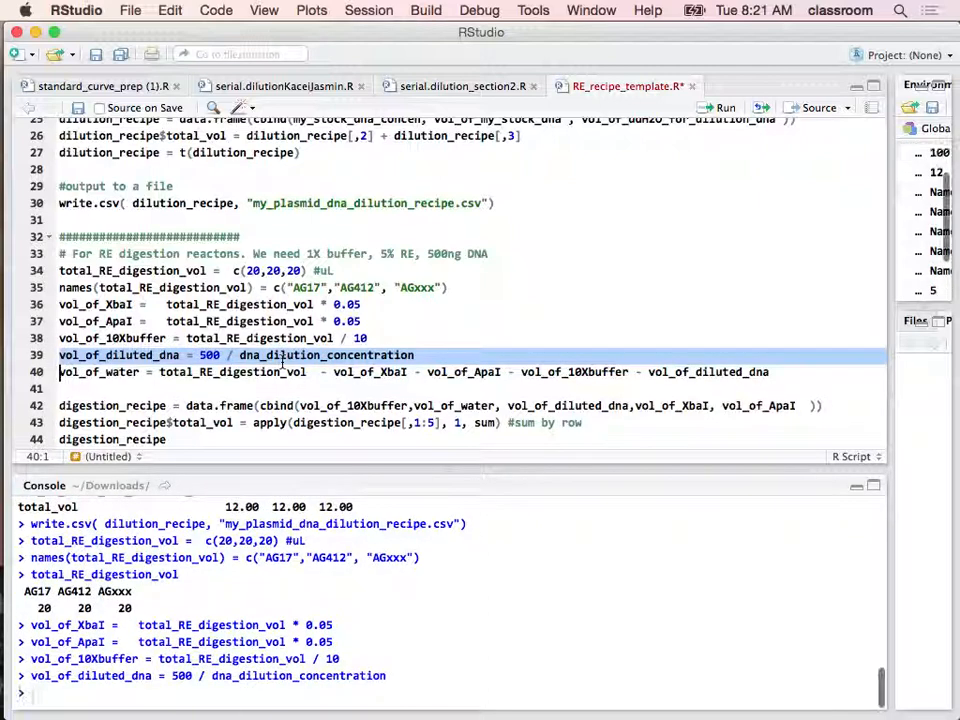
Step: Build and transpose digestion_recipe: 2 µL buffer, 11 water, 5 DNA, 1 XbaI, 1 ApaI
left_click(307, 355)
type("#output to a file")
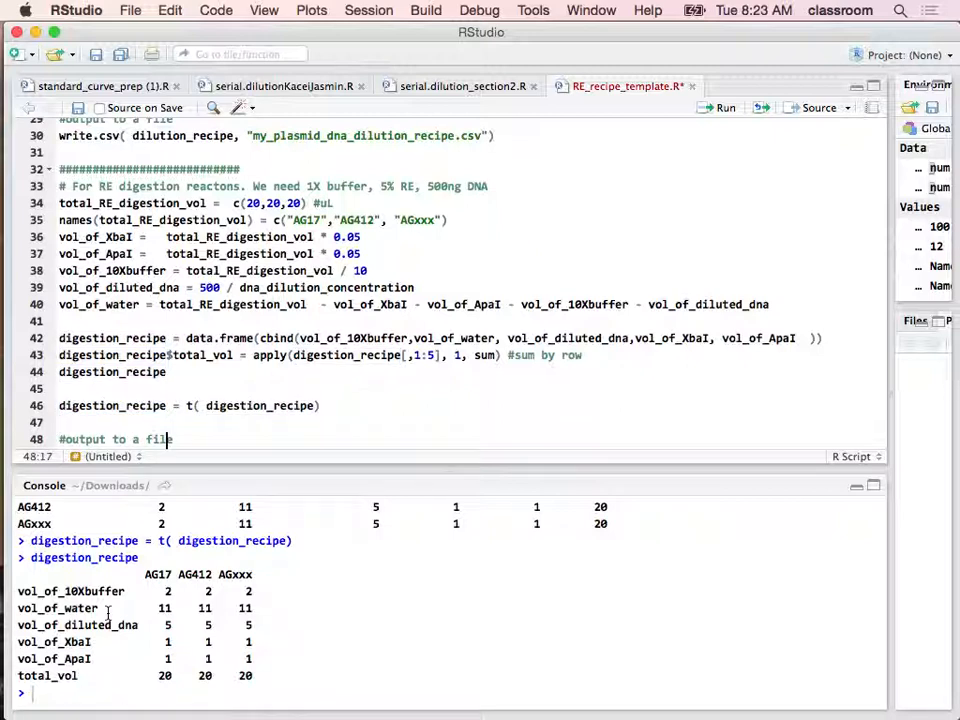
Step: Add write.csv(digestion_recipe, "my_digestion_recipe.csv") and begin a section above the output block
type("write.csv( digestion_recipe, \"my_digestion_recipe.csv\")")
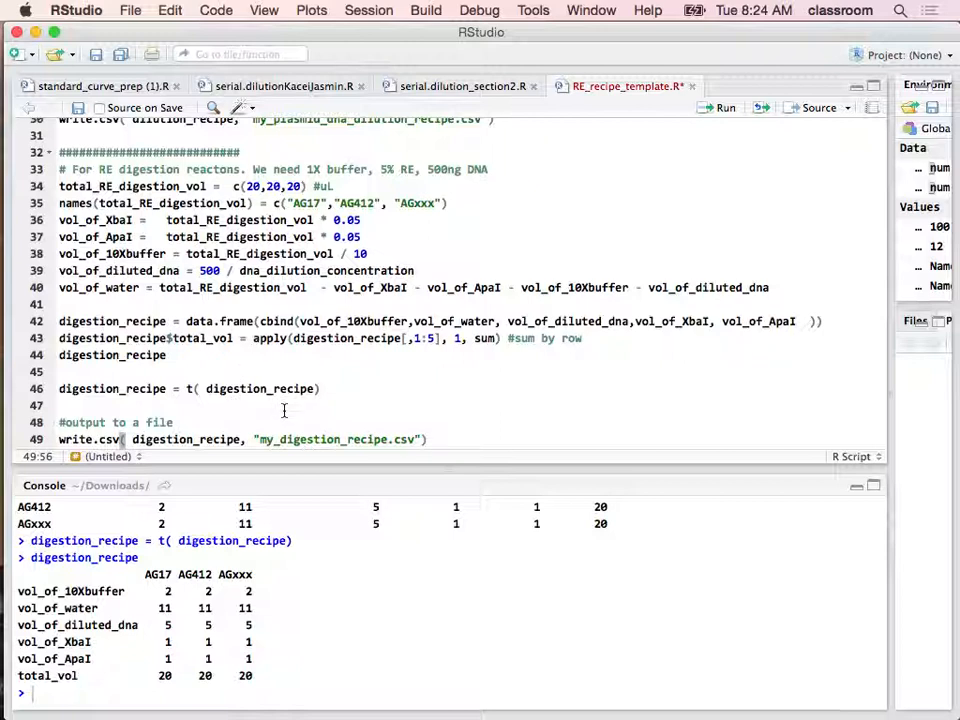
left_click(60, 405)
type("#for master")
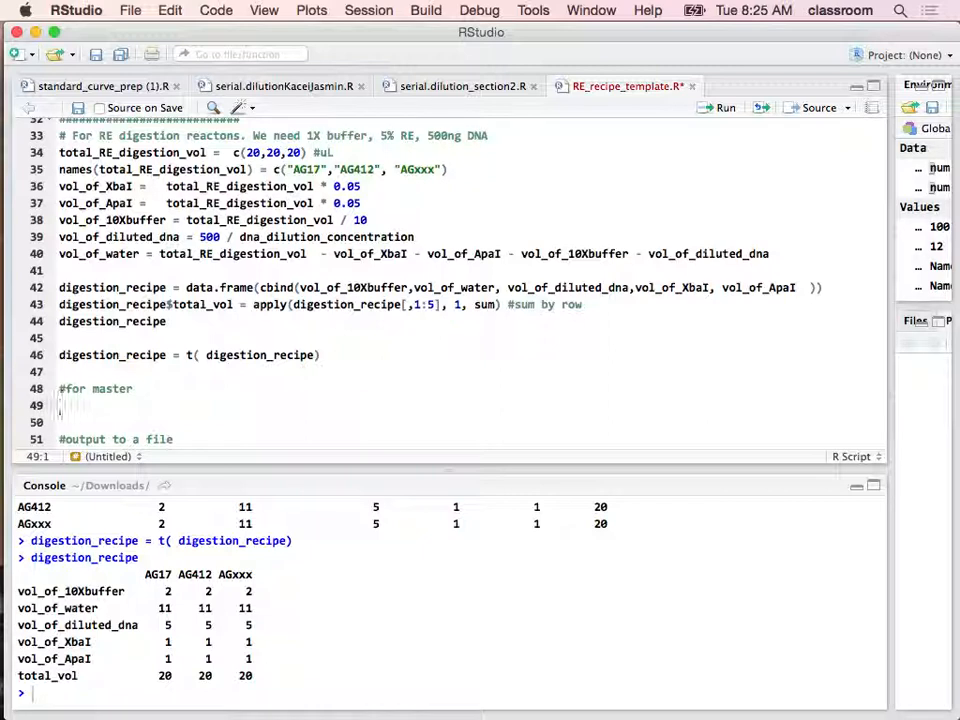
Step: Write num = 4 under '#for master' and start a master line below it
type("m")
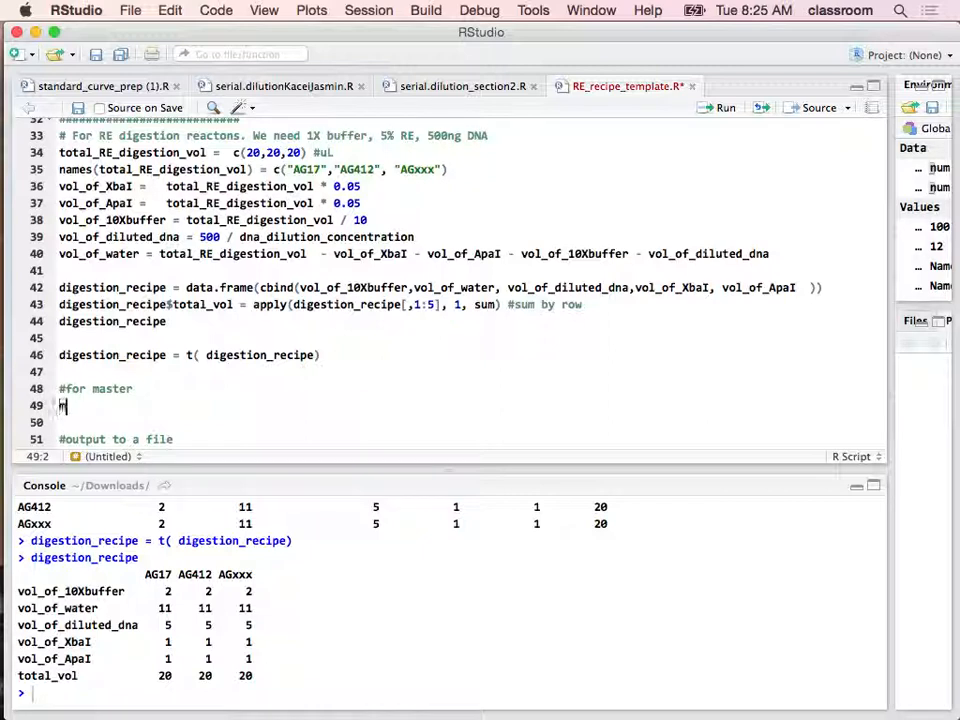
key("Backspace")
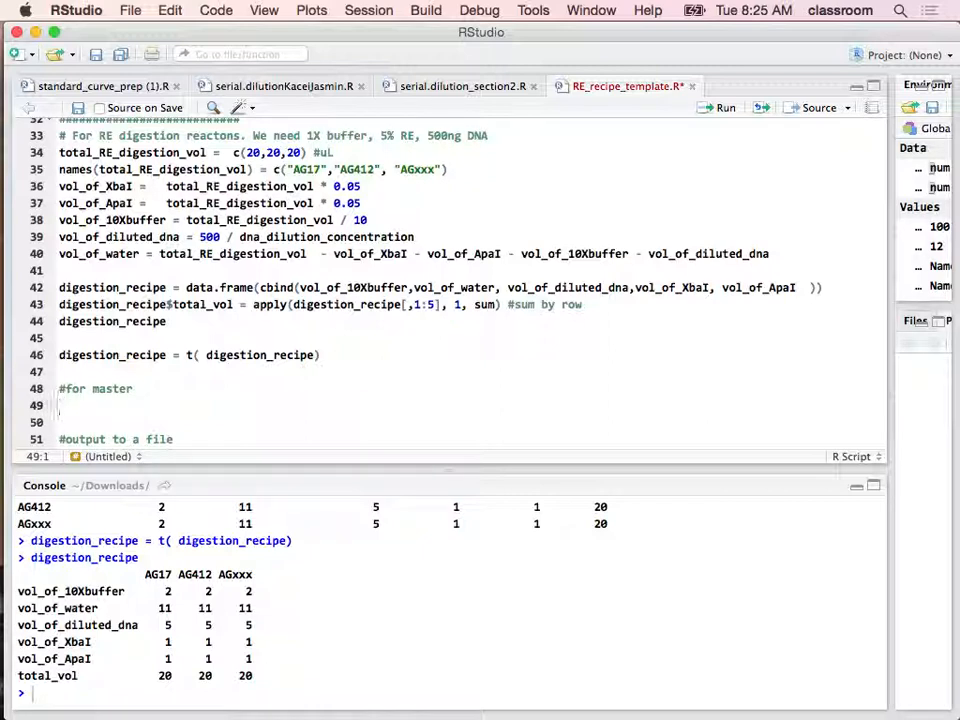
mouse_move(62, 405)
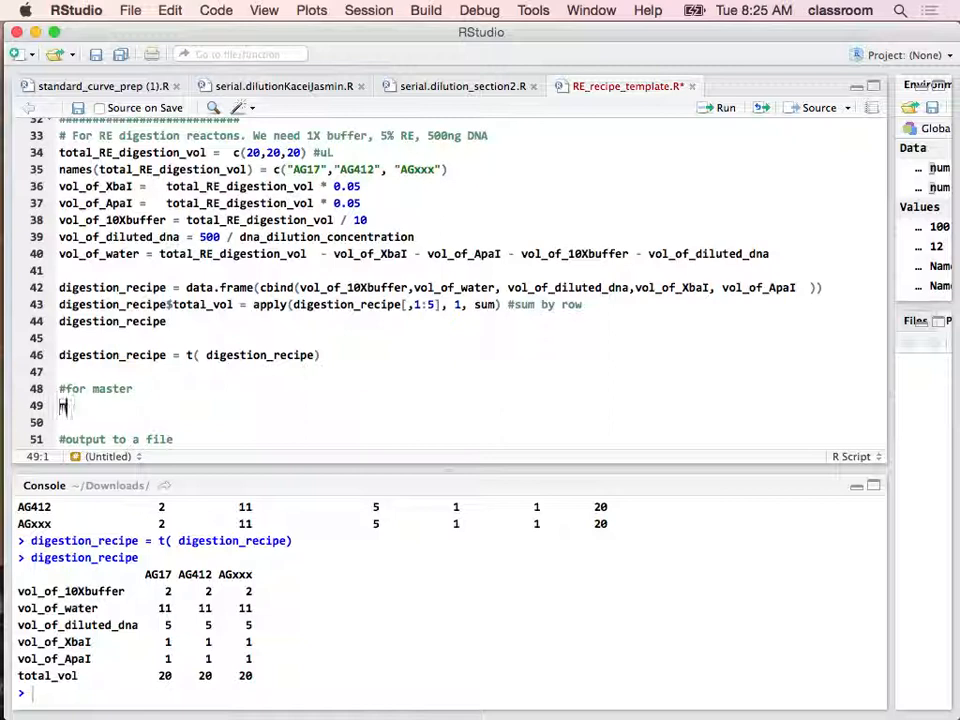
key("backspace")
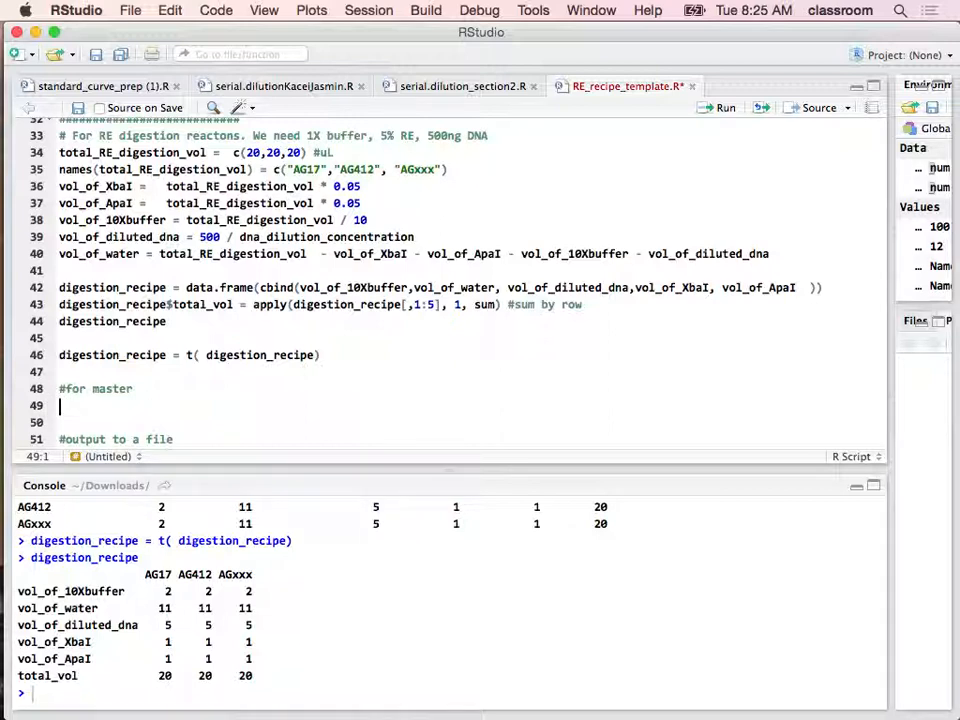
type("num")
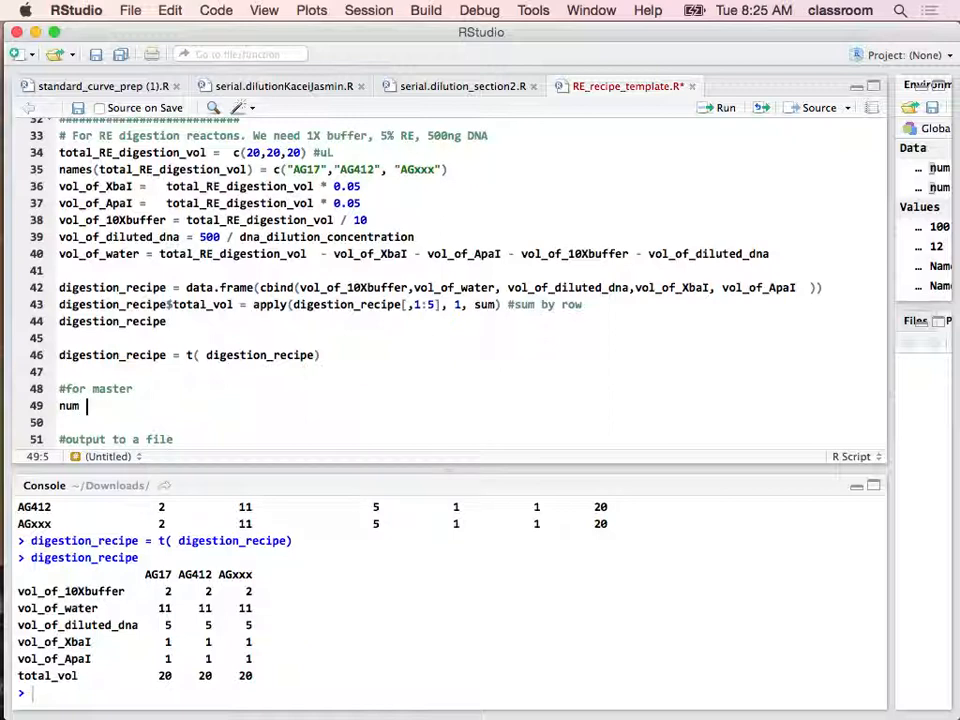
type("= 4")
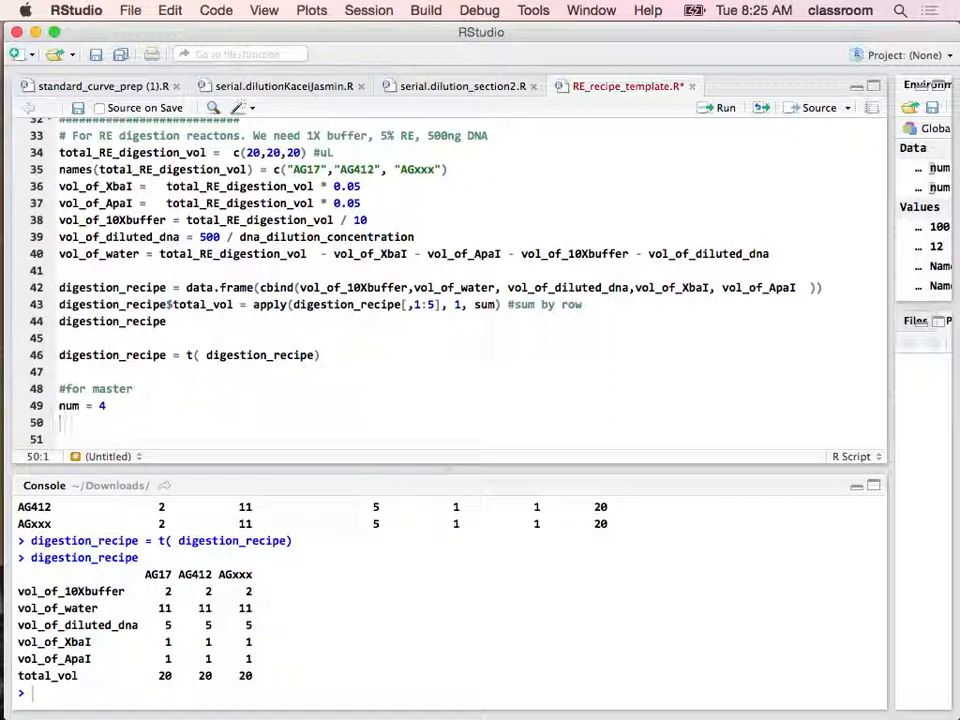
type("ma")
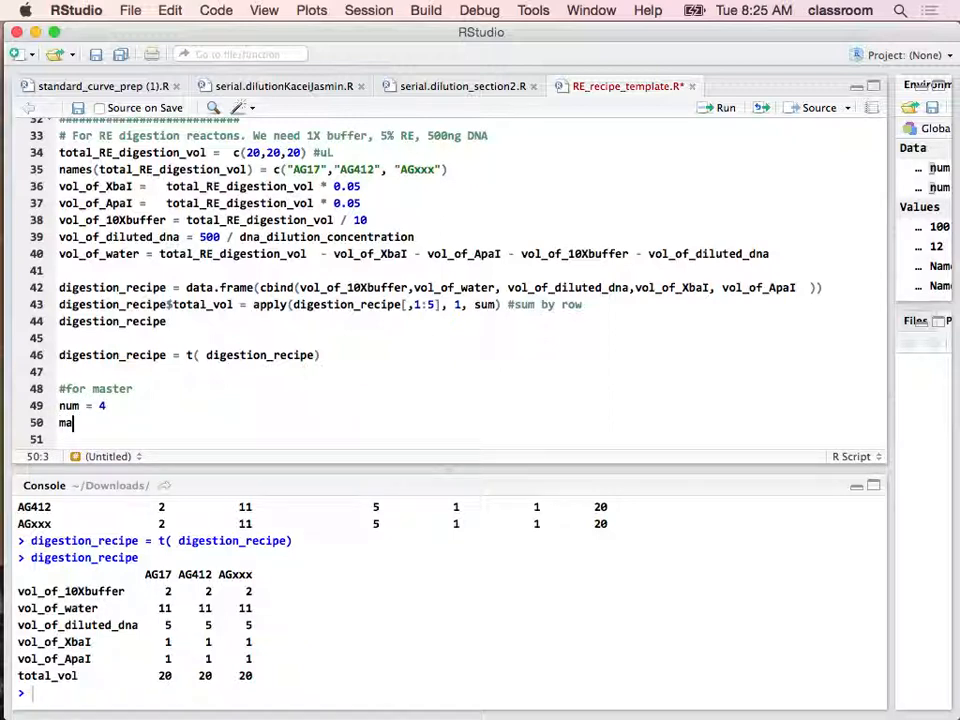
type("ster")
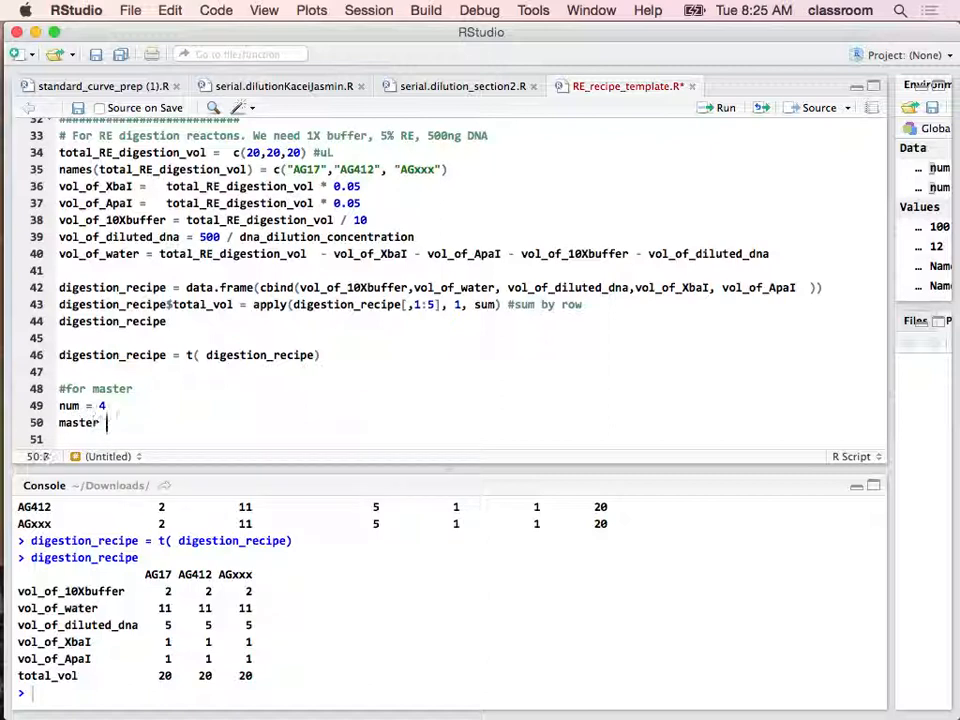